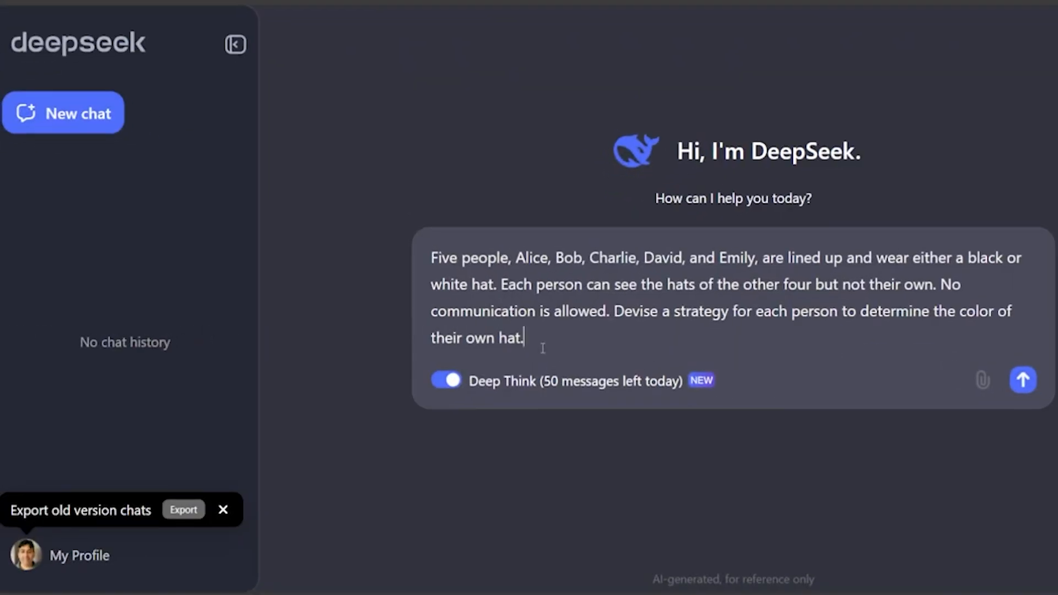
Send the five-person hat-colour puzzle prompt to DeepSeek with Deep Think enabled.
left_click(1021, 379)
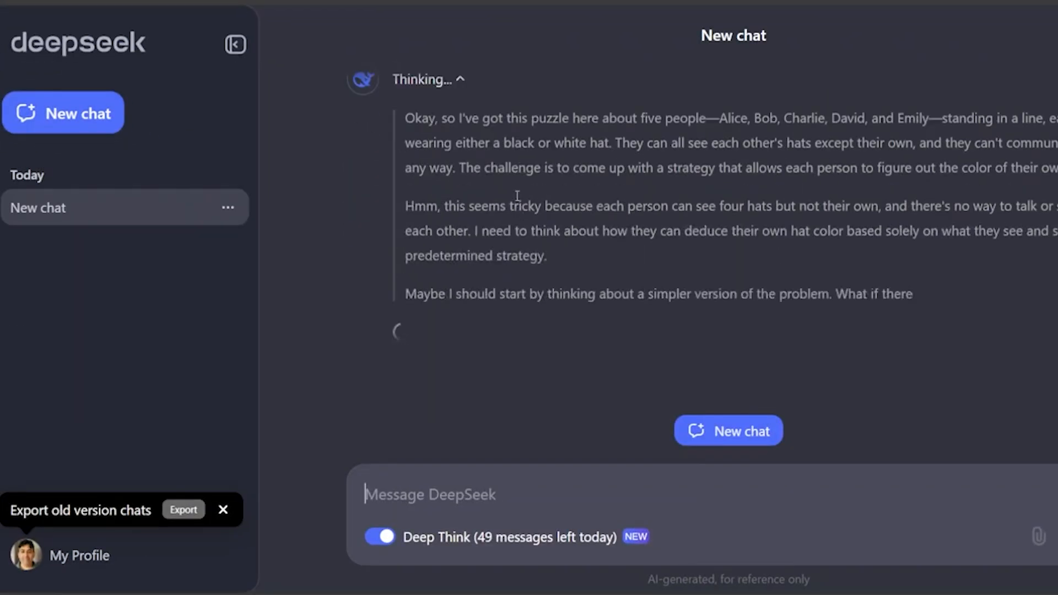